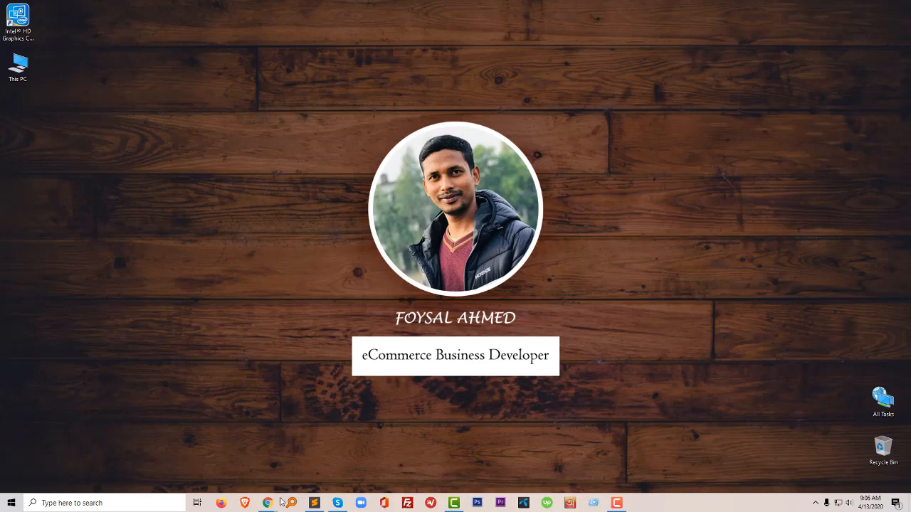
pyautogui.moveTo(268, 502)
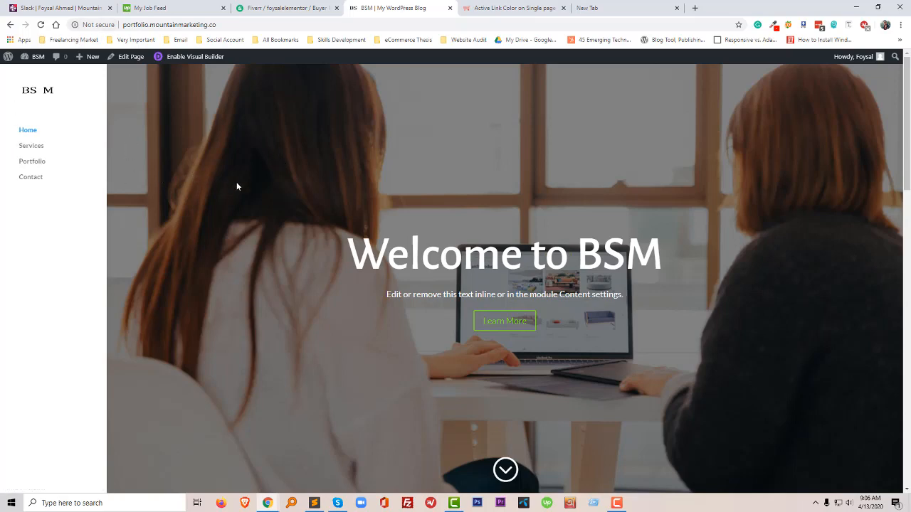
# Step: Browse the BSM one-page site's sections, jumping to Services via the side menu
pyautogui.scroll(-3)
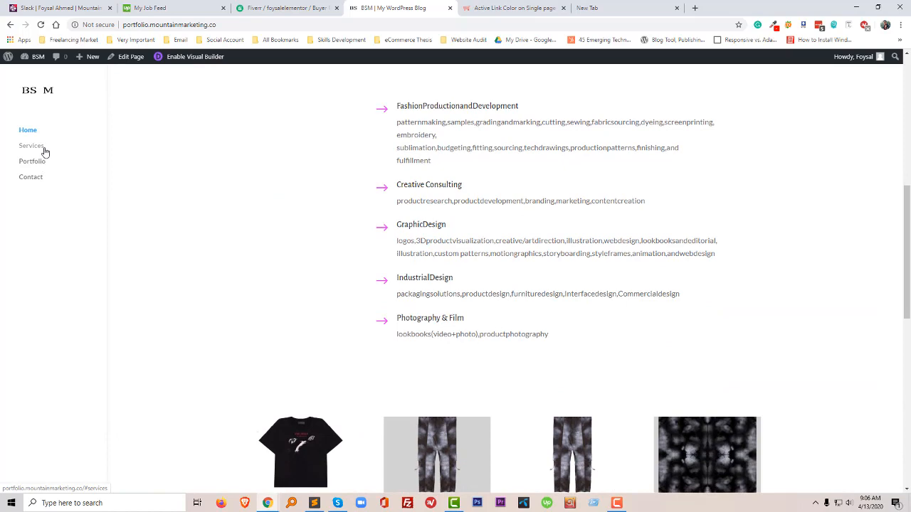
pyautogui.scroll(-3)
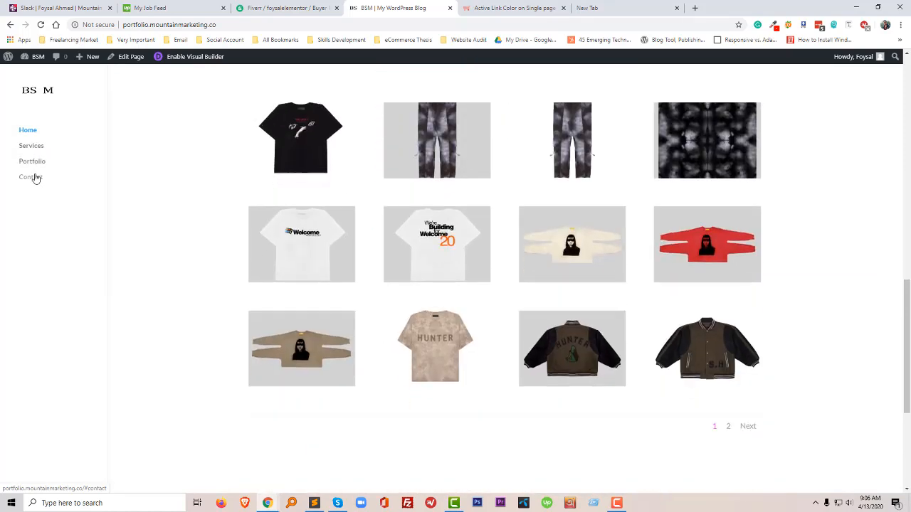
pyautogui.scroll(-3)
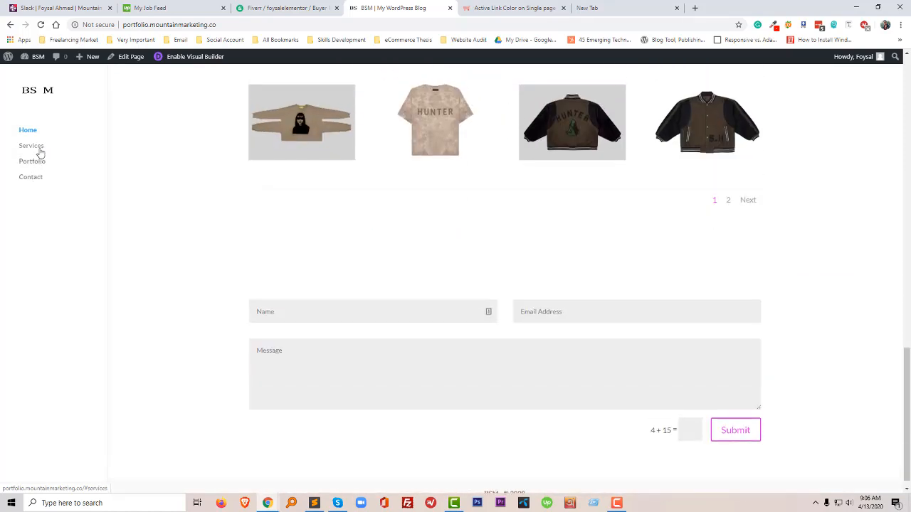
pyautogui.click(31, 145)
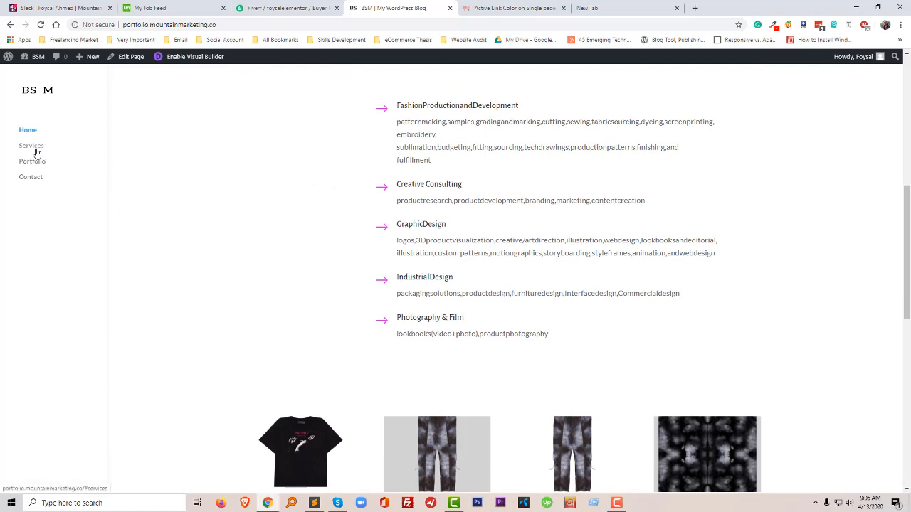
pyautogui.moveTo(14, 156)
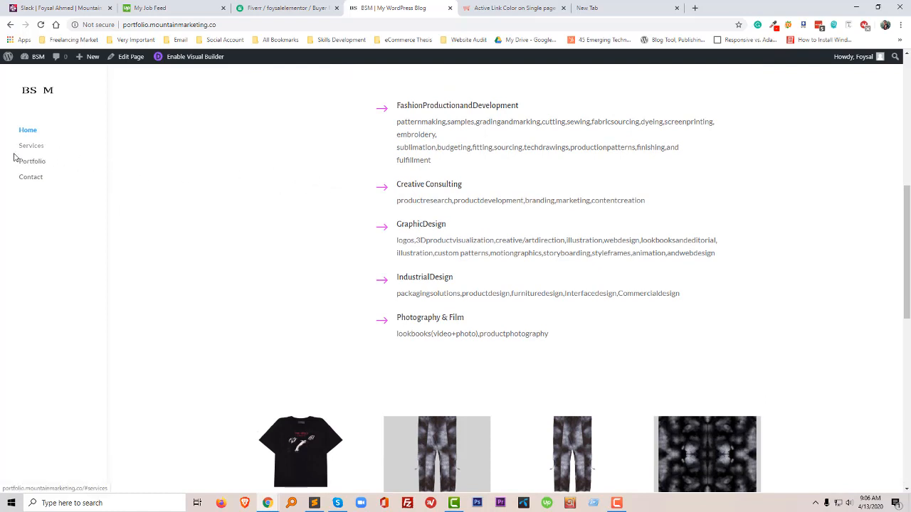
pyautogui.scroll(-3)
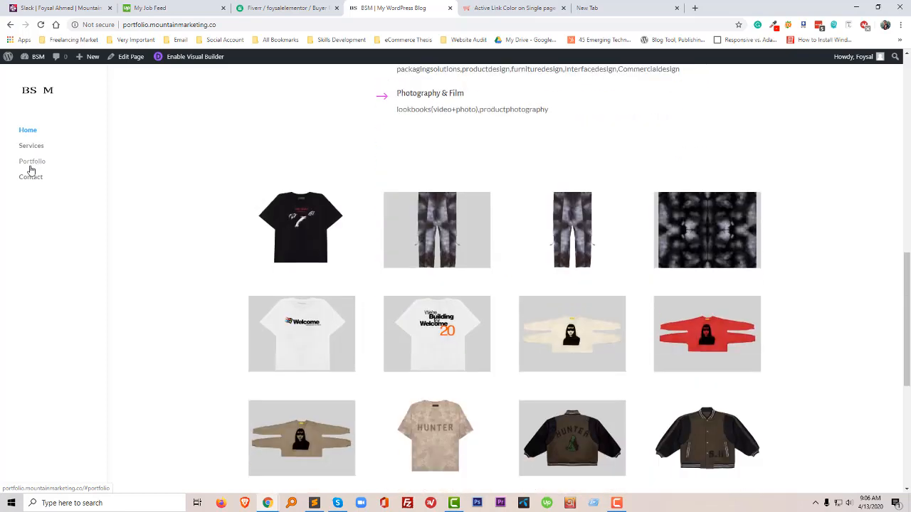
pyautogui.scroll(-3)
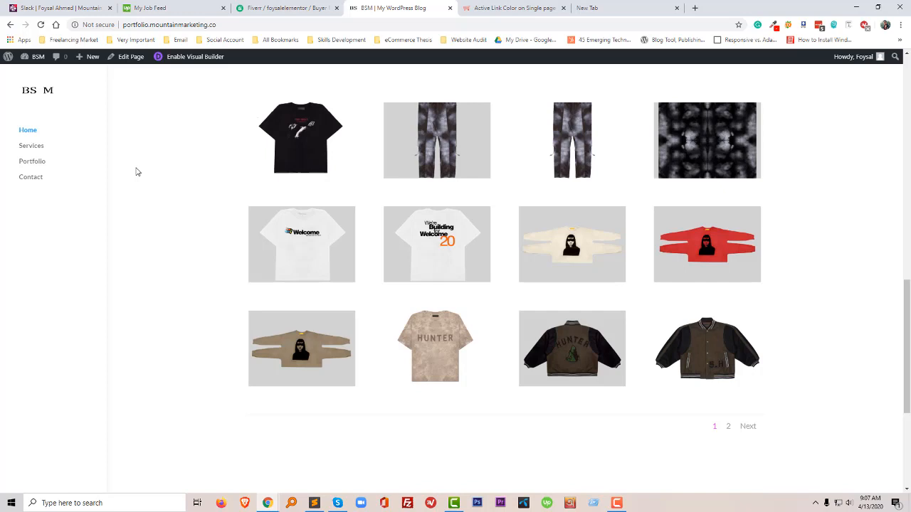
# Step: Switch to the Active Link Color tutorial for single-page Divi sites
pyautogui.click(515, 8)
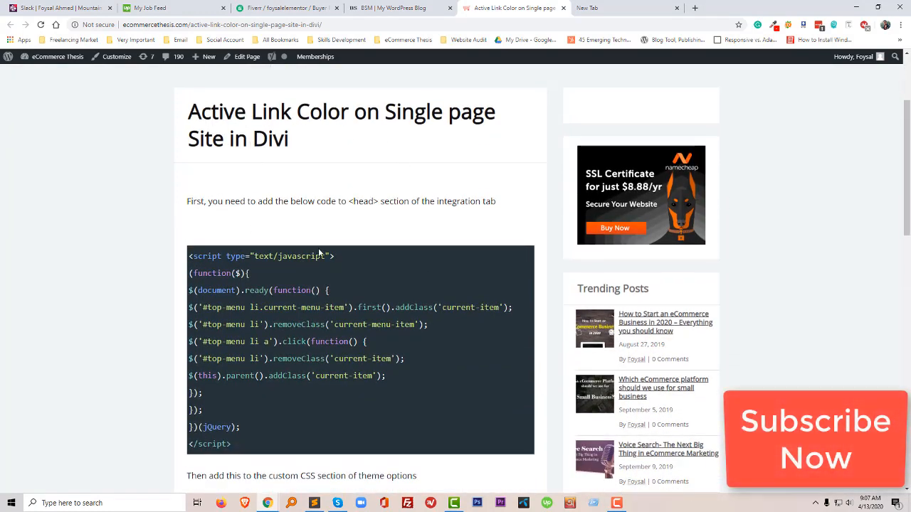
# Step: Scroll through the tutorial's jQuery header script and its follow-up CSS step
pyautogui.scroll(-3)
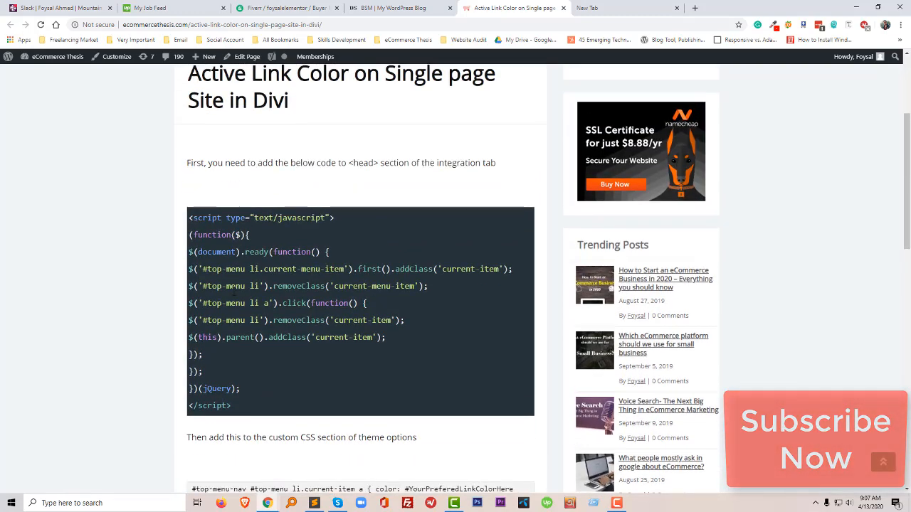
pyautogui.scroll(-3)
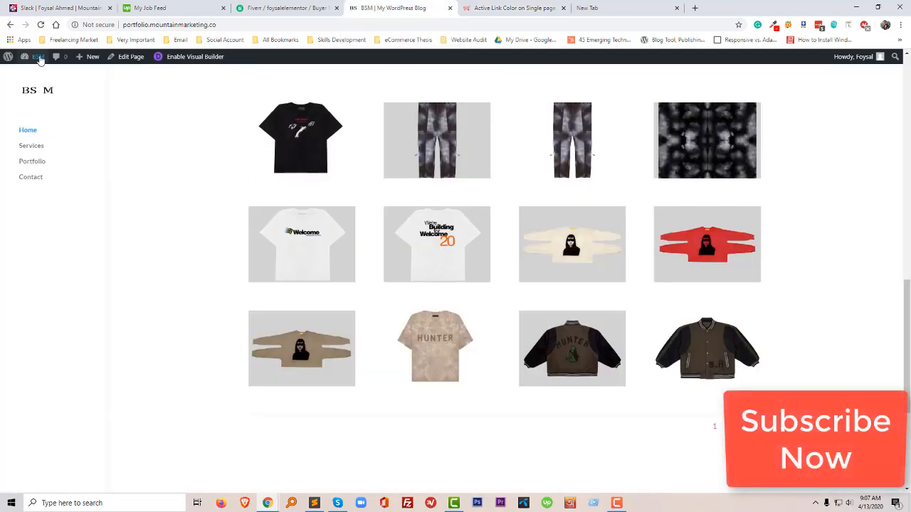
# Step: Reach Divi Theme Options in the BSM site's WordPress dashboard
pyautogui.click(37, 57)
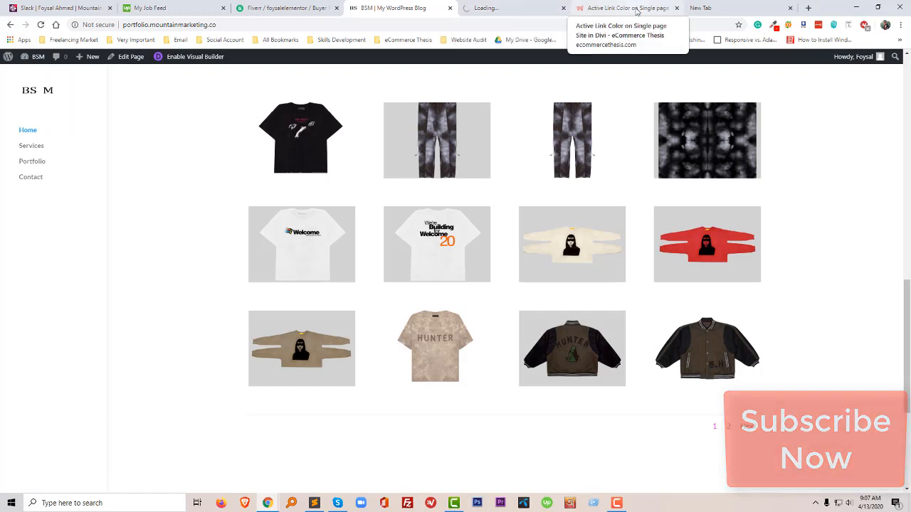
pyautogui.click(626, 9)
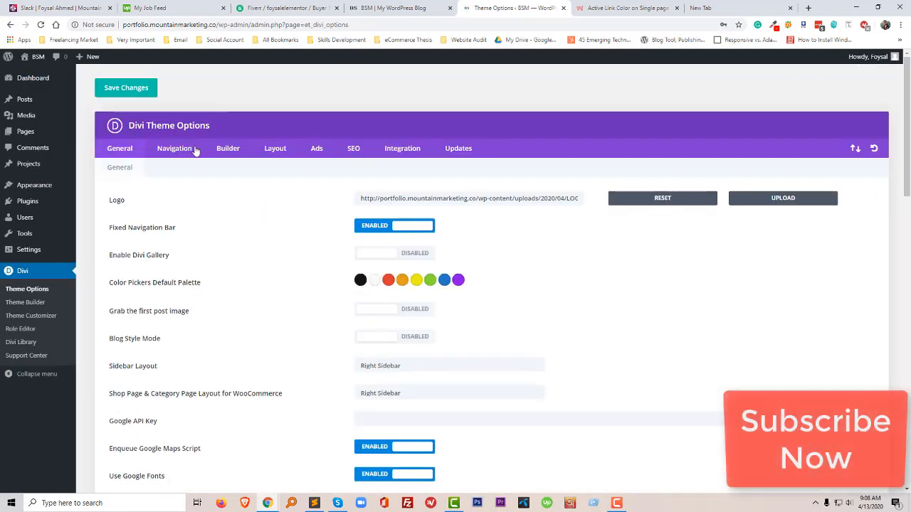
# Step: Show the Integration settings and bring the head-code box into view
pyautogui.click(401, 148)
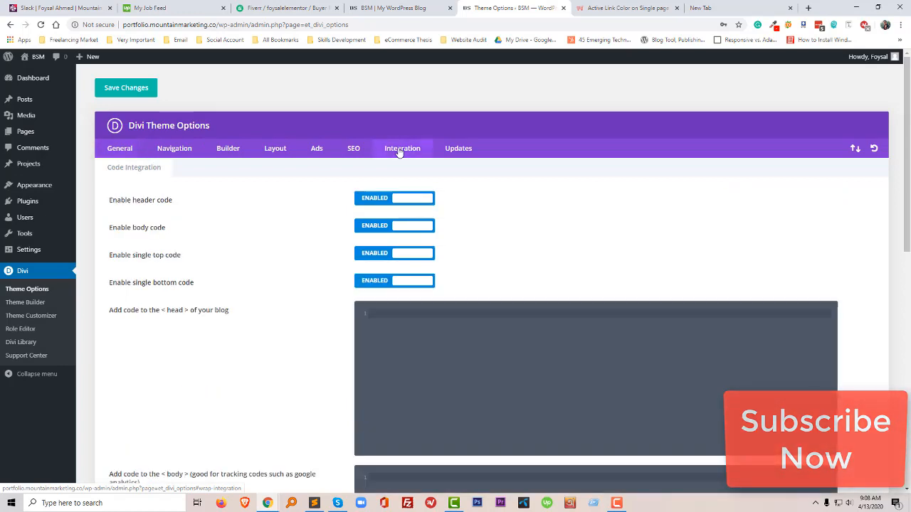
pyautogui.scroll(-3)
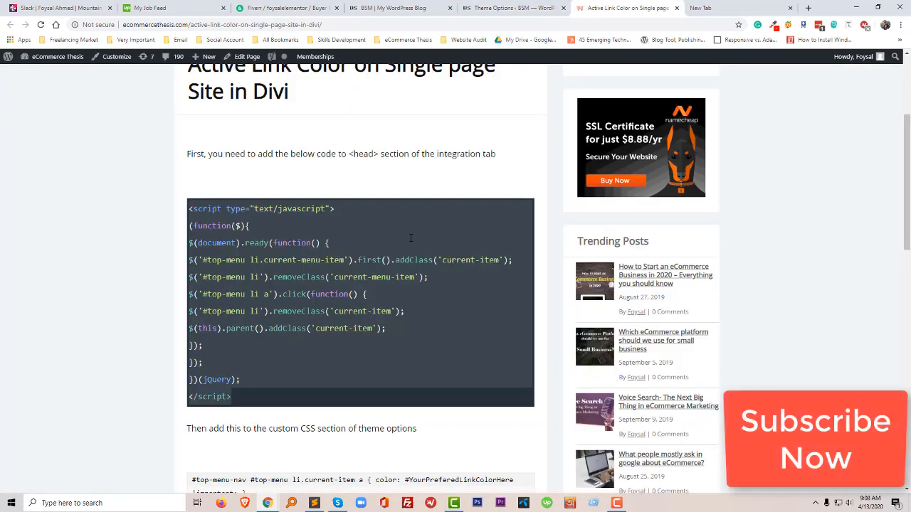
# Step: Scroll to the tutorial's custom CSS rule for the active link colour
pyautogui.scroll(-3)
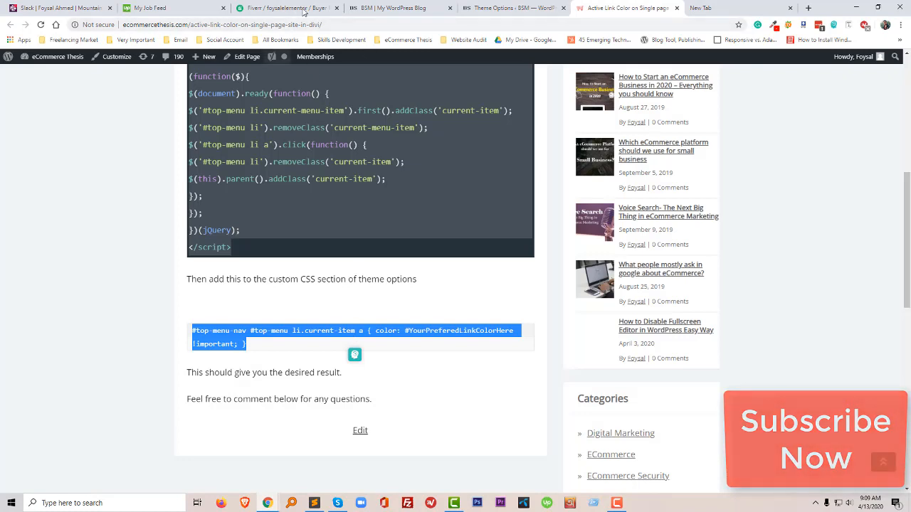
# Step: Return to Divi Theme Options to paste the active-link rule into Custom CSS with colour red
pyautogui.click(512, 8)
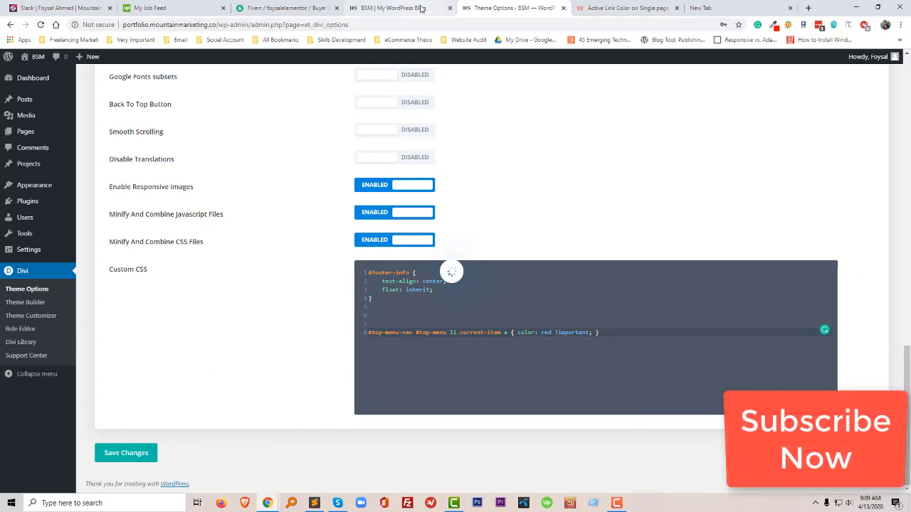